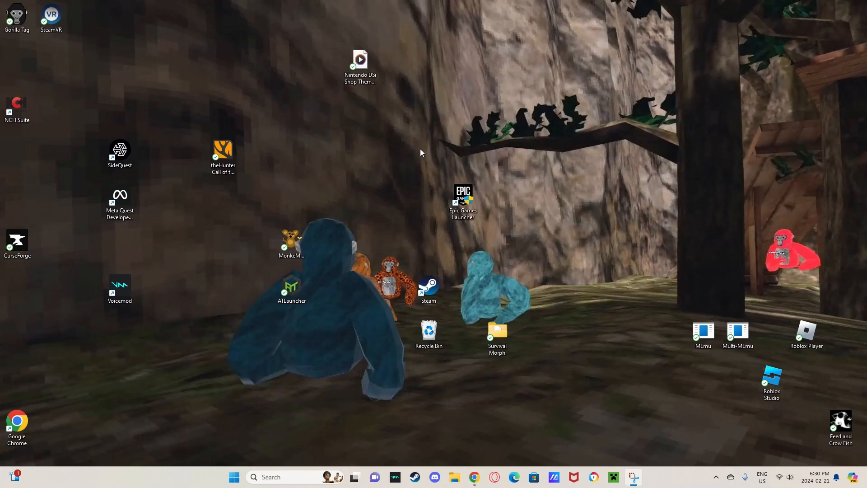
pyautogui.moveTo(709, 144)
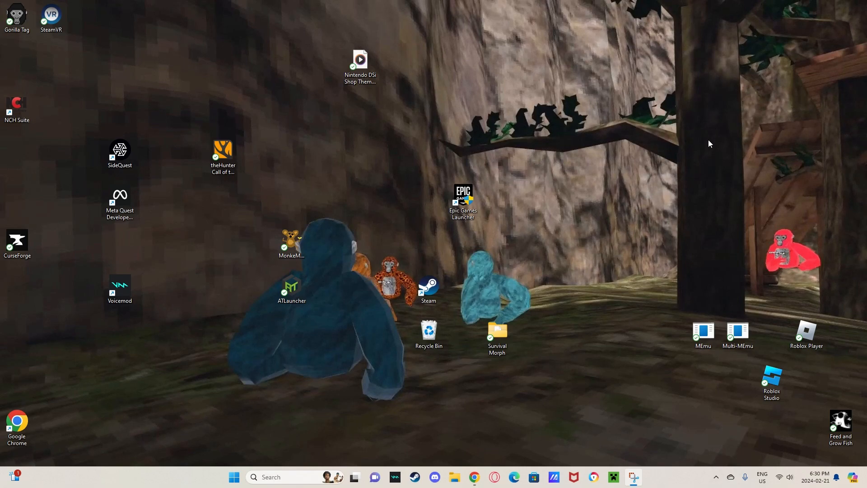
pyautogui.moveTo(684, 111)
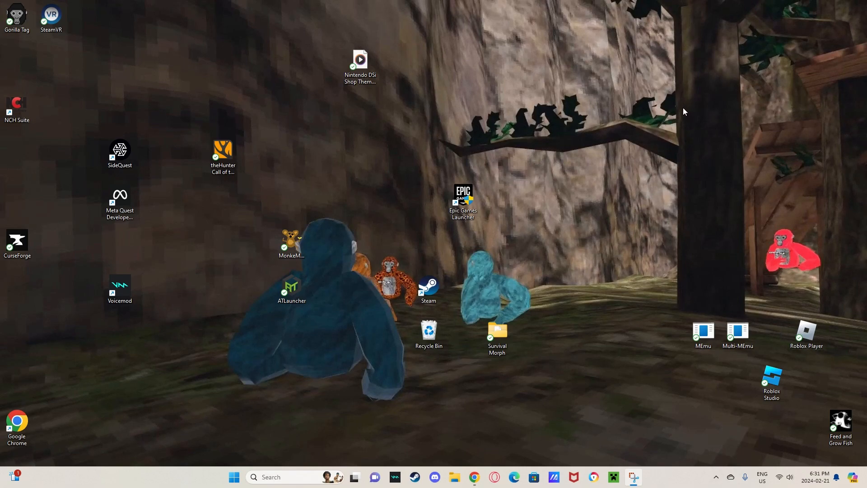
pyautogui.moveTo(654, 10)
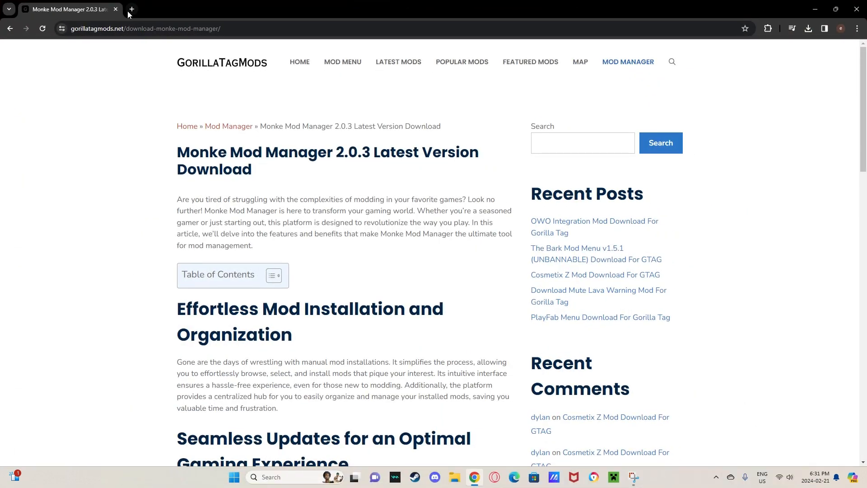
# - Open and close a spare tab, then scroll to the Monke Mod Manager 2.0.3 download section
pyautogui.click(131, 9)
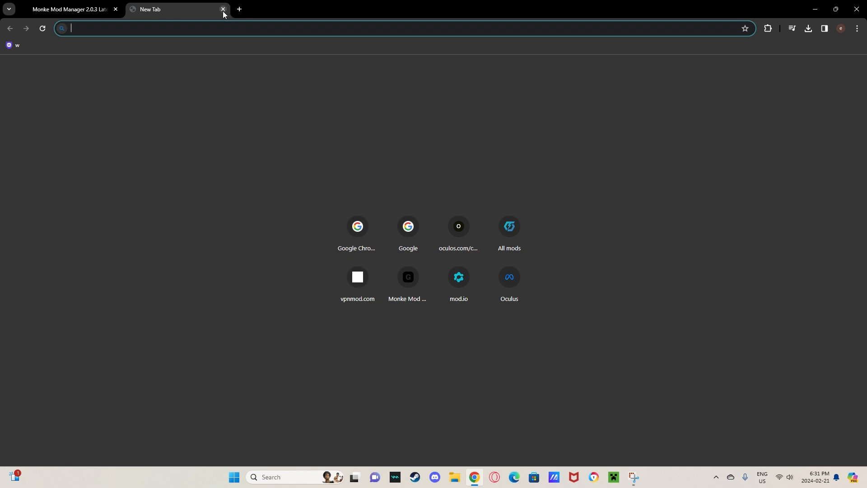
pyautogui.click(223, 9)
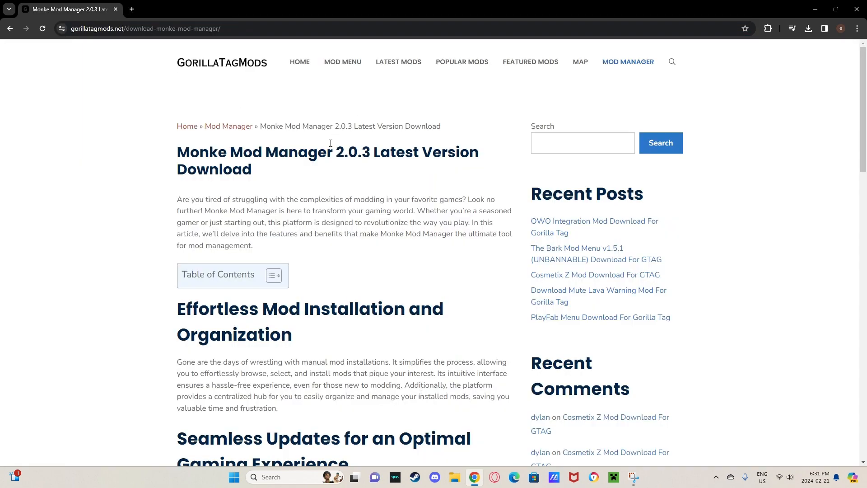
pyautogui.scroll(-3)
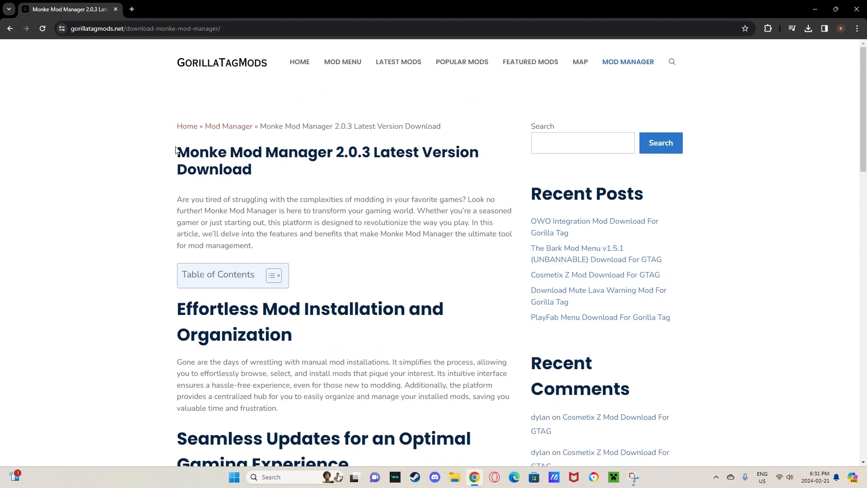
pyautogui.moveTo(409, 162)
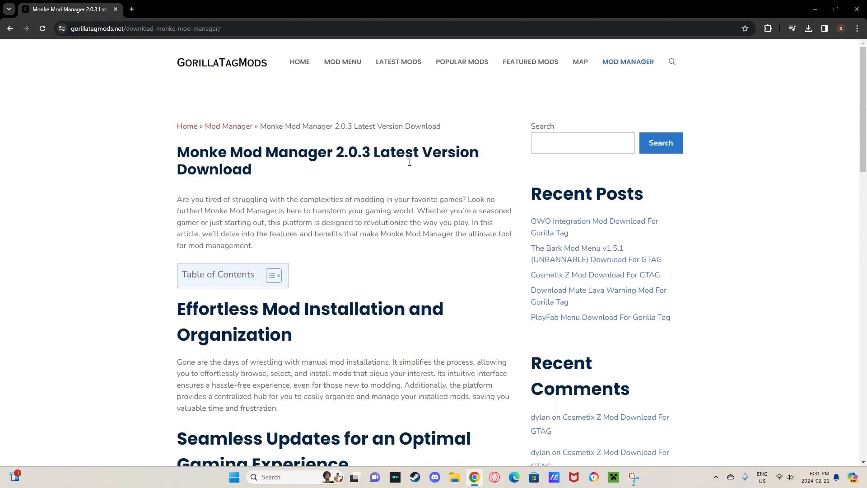
pyautogui.scroll(-3)
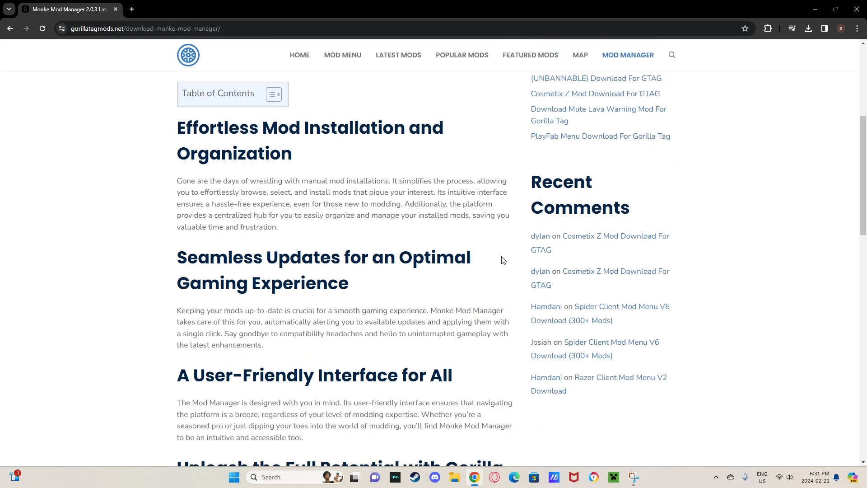
pyautogui.scroll(-3)
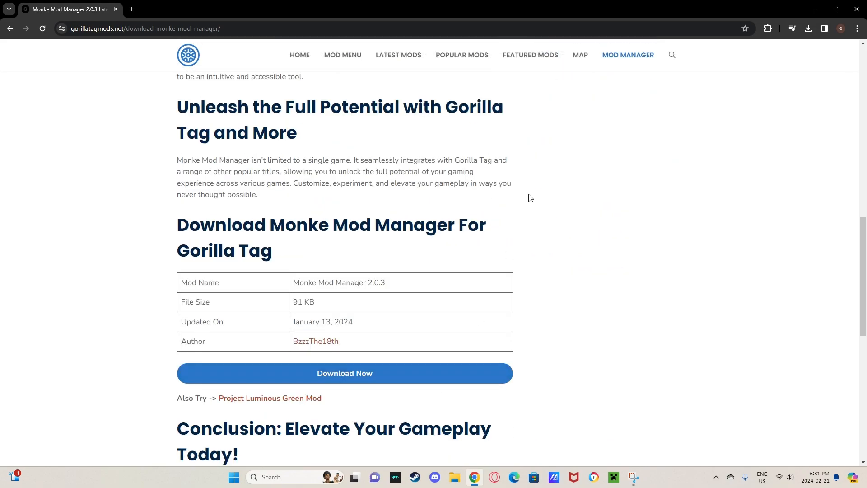
pyautogui.moveTo(627, 143)
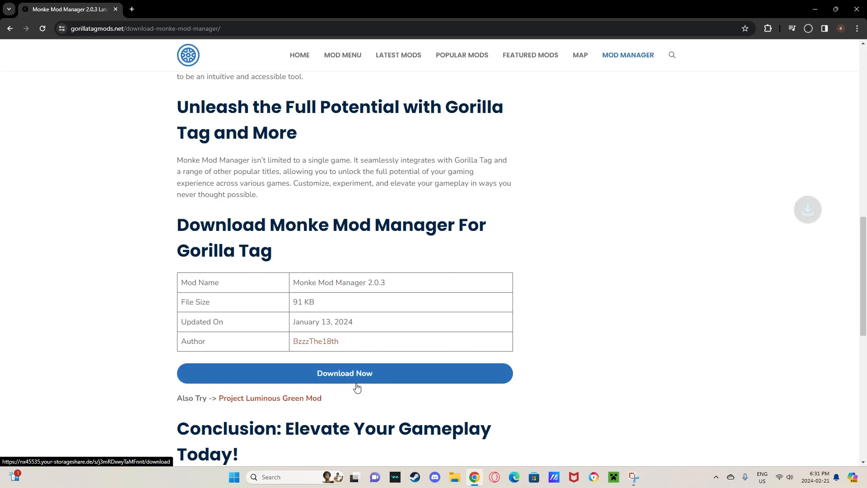
# - Download the MonkeModManager 2.0.3 zip (91 KB) and open it from the downloads bubble
pyautogui.click(344, 373)
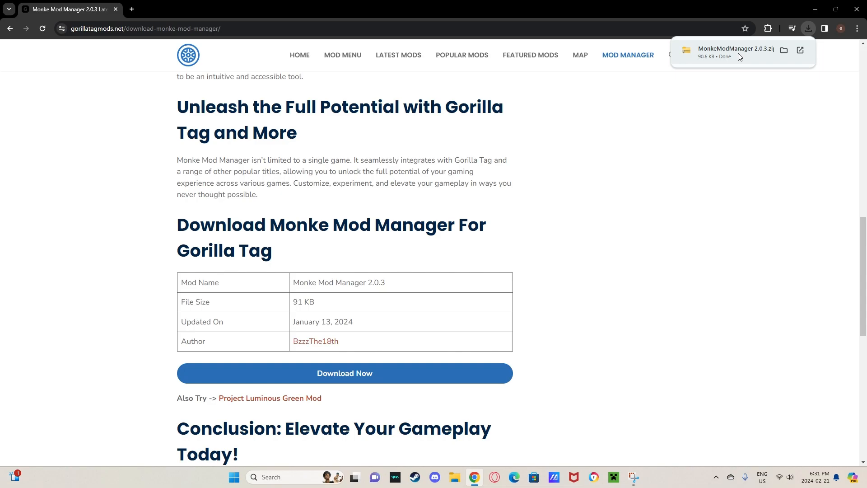
pyautogui.click(783, 51)
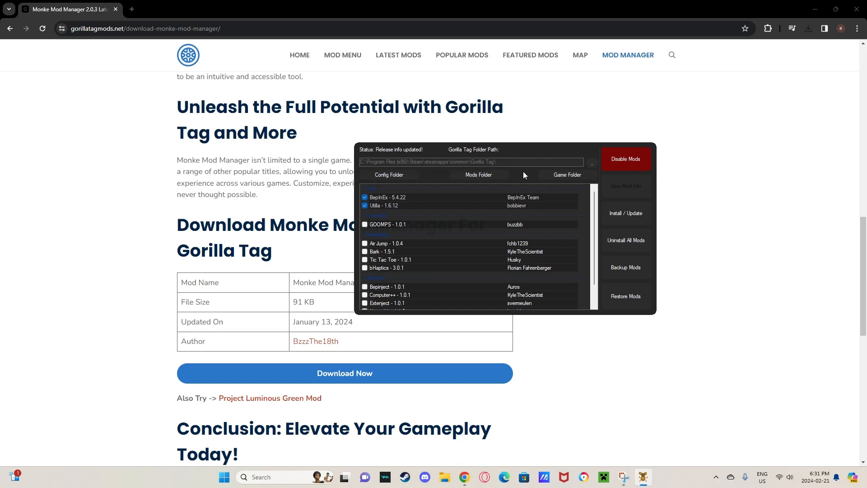
pyautogui.moveTo(519, 174)
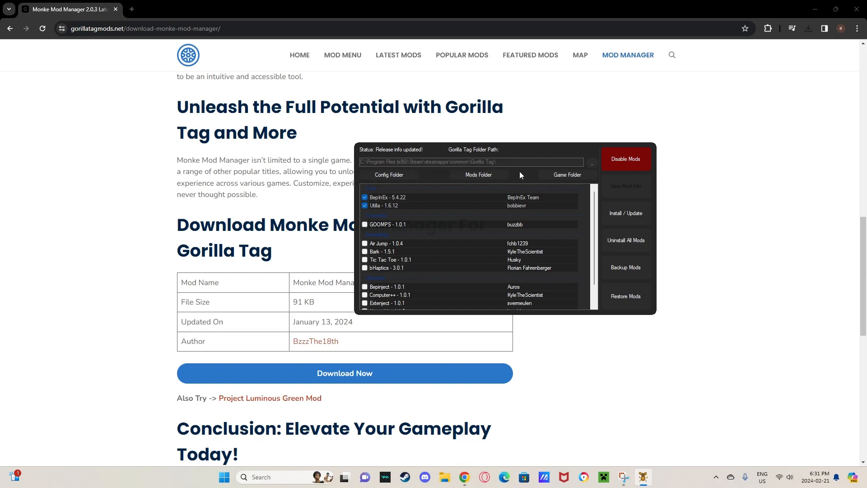
pyautogui.moveTo(395, 134)
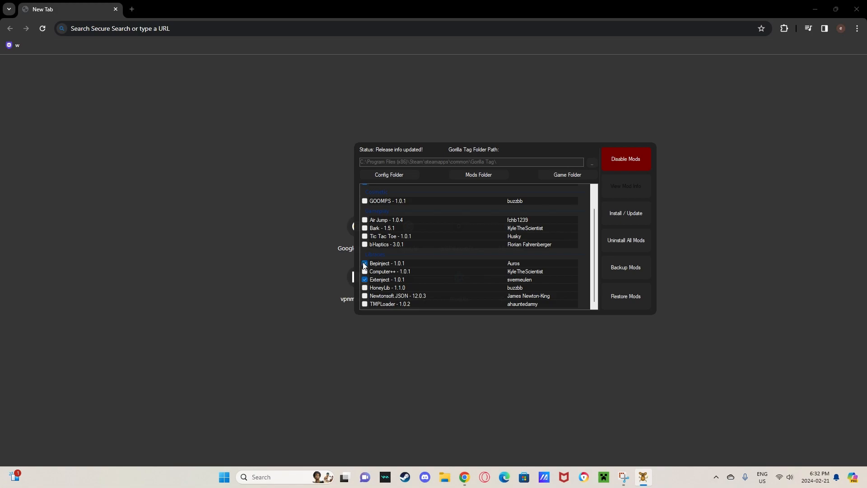
# - Tick Computer++ and the next mod checkbox in the list for installation
pyautogui.click(364, 272)
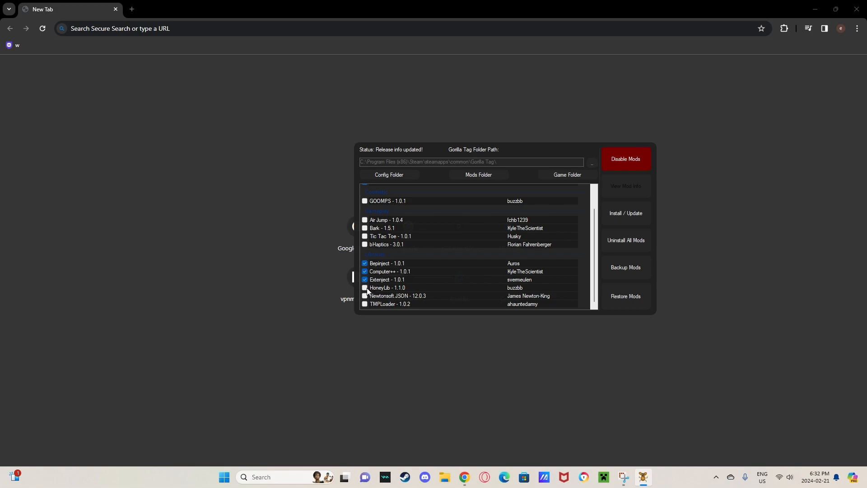
pyautogui.click(365, 288)
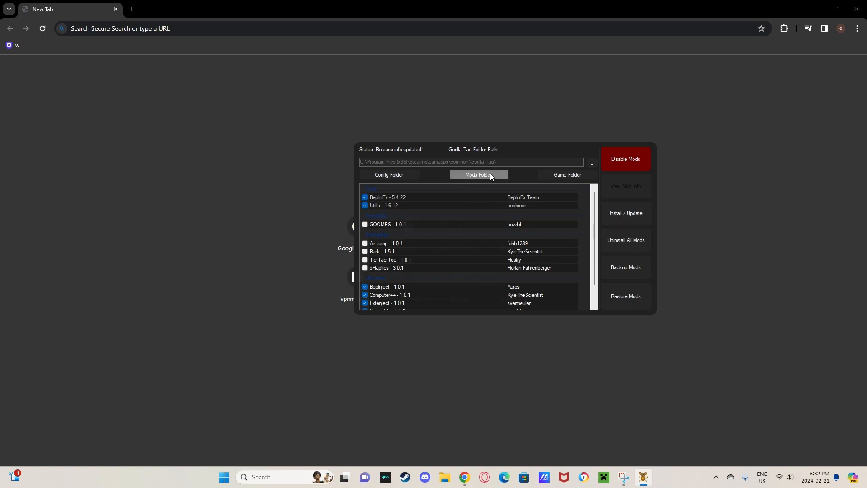
# - Open the Gorilla Tag BepInEx plugins folder listing Utilla, Extenject and Computer++
pyautogui.click(478, 175)
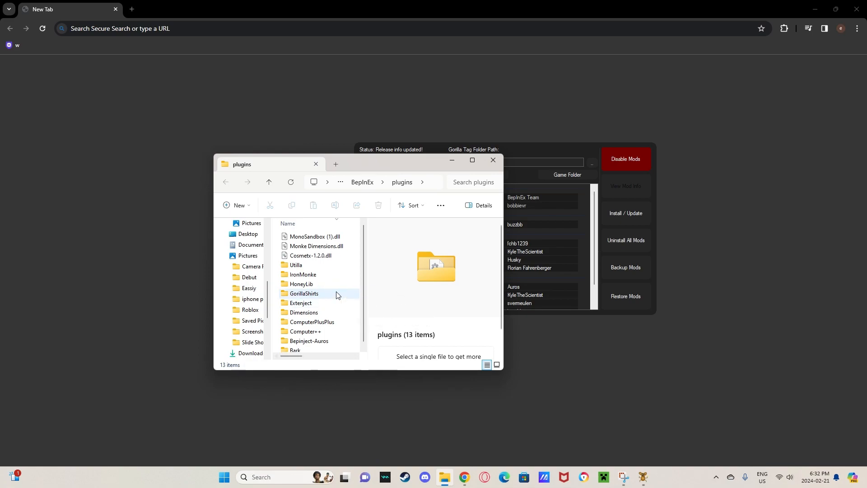
pyautogui.moveTo(311, 294)
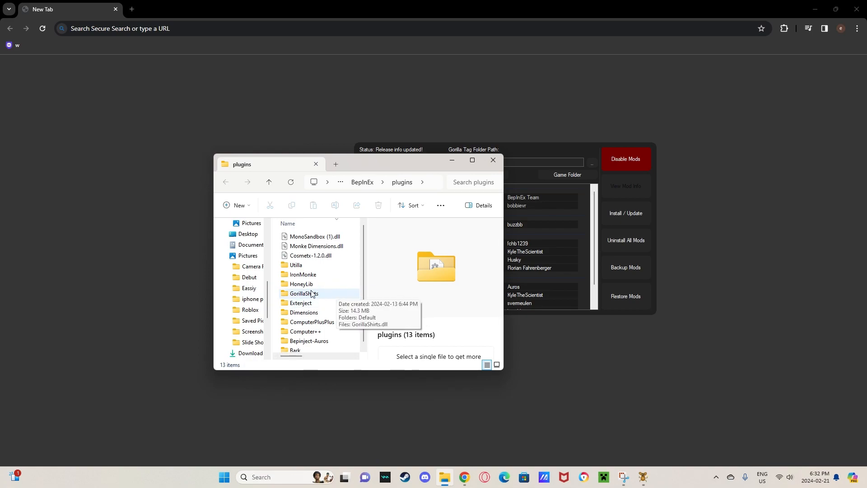
pyautogui.moveTo(378, 170)
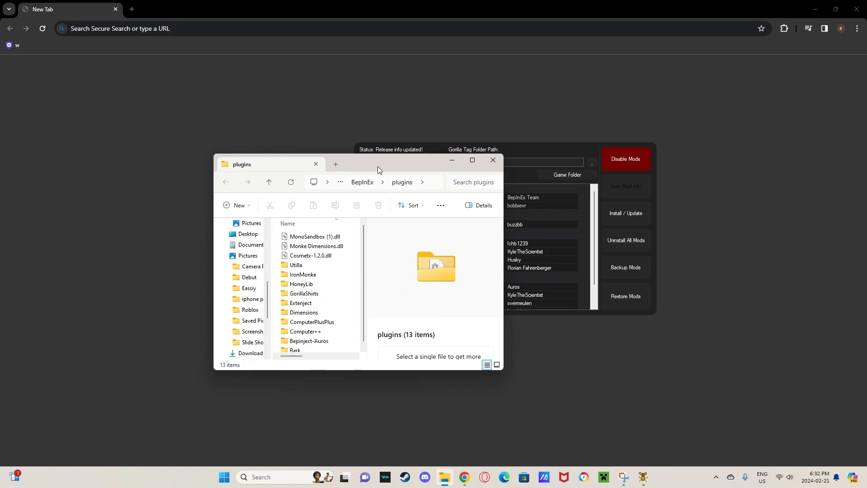
pyautogui.moveTo(471, 171)
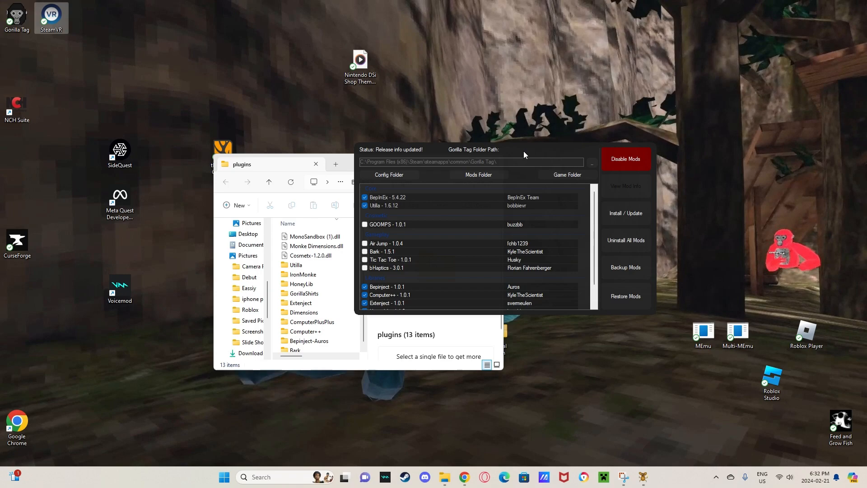
# - Bring Chrome forward from the taskbar and maximize its window
pyautogui.click(463, 477)
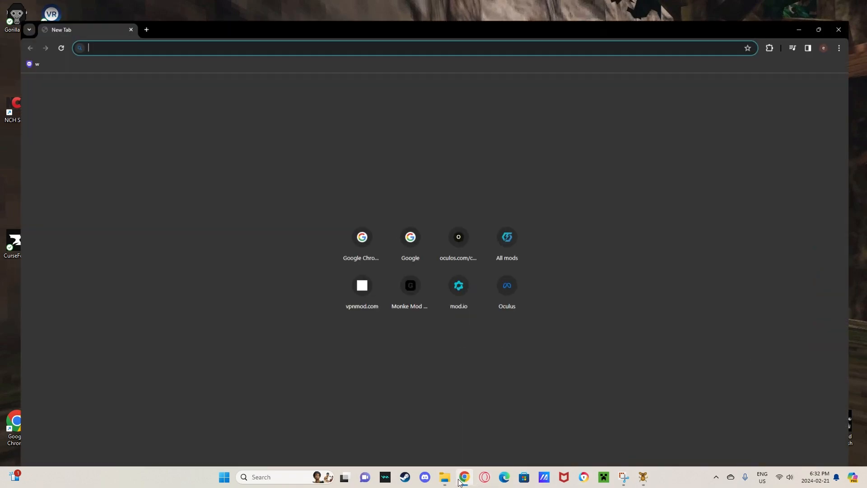
pyautogui.click(820, 30)
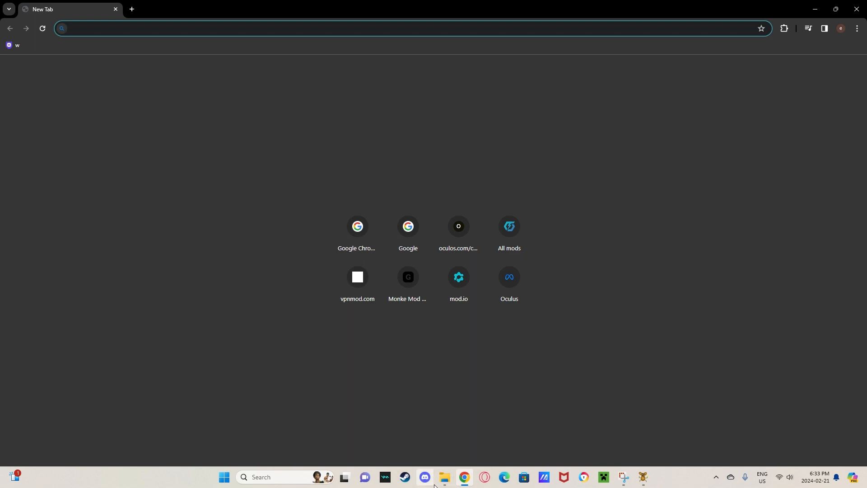
pyautogui.moveTo(427, 483)
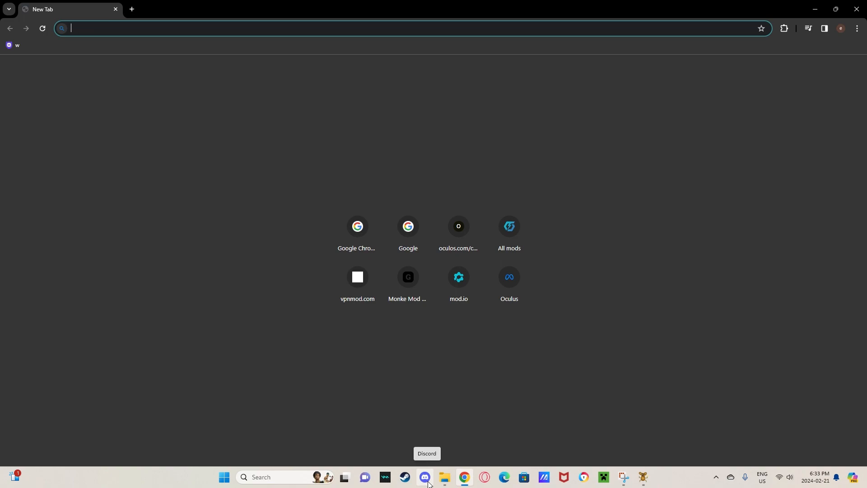
pyautogui.moveTo(592, 333)
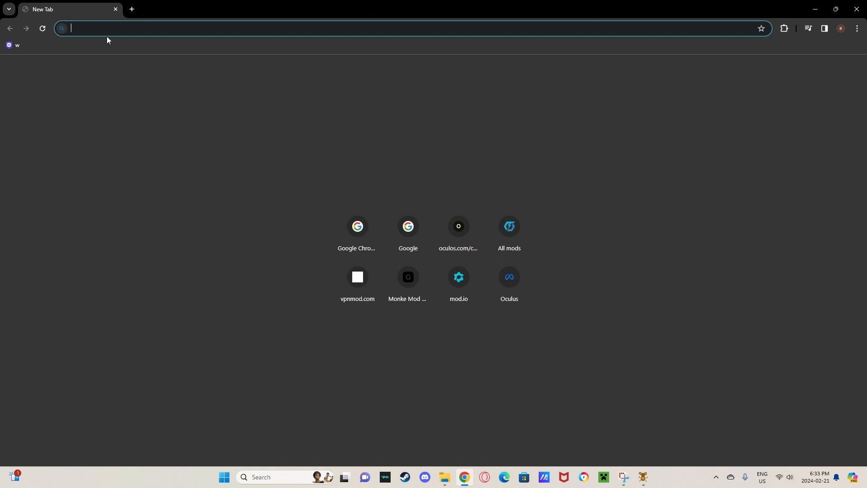
# - Search 'bark mod menu v 1.5.1' and open the GBCVR Bark-Mod-Menu releases result
pyautogui.write('bark mod menu')
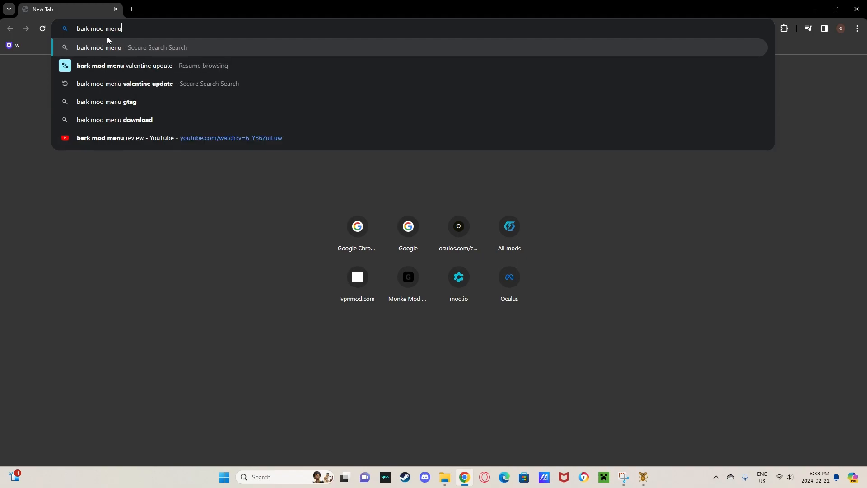
pyautogui.write('v 1.5.1')
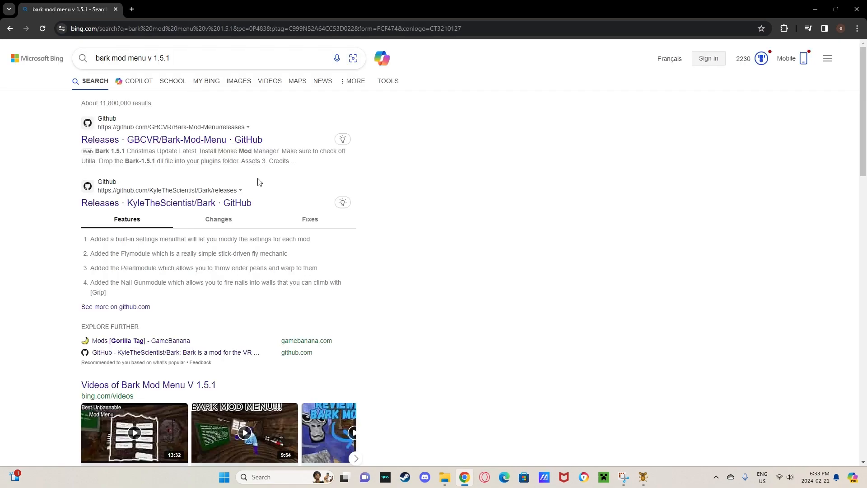
pyautogui.click(171, 140)
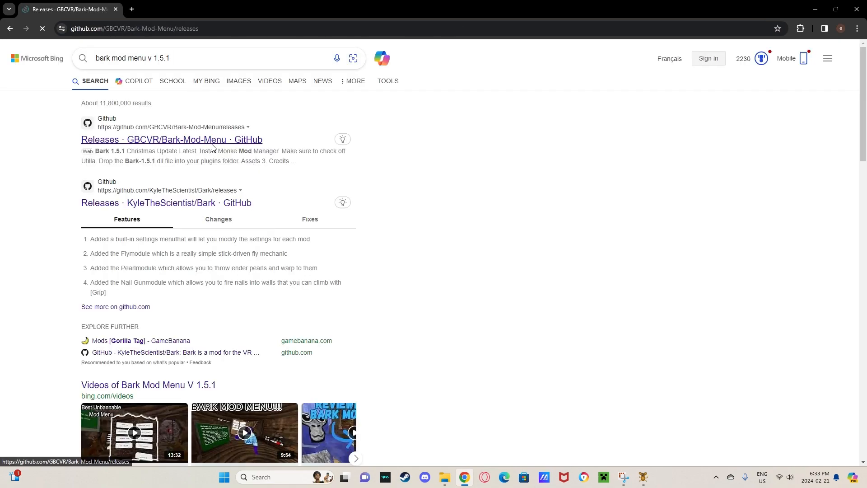
pyautogui.click(172, 140)
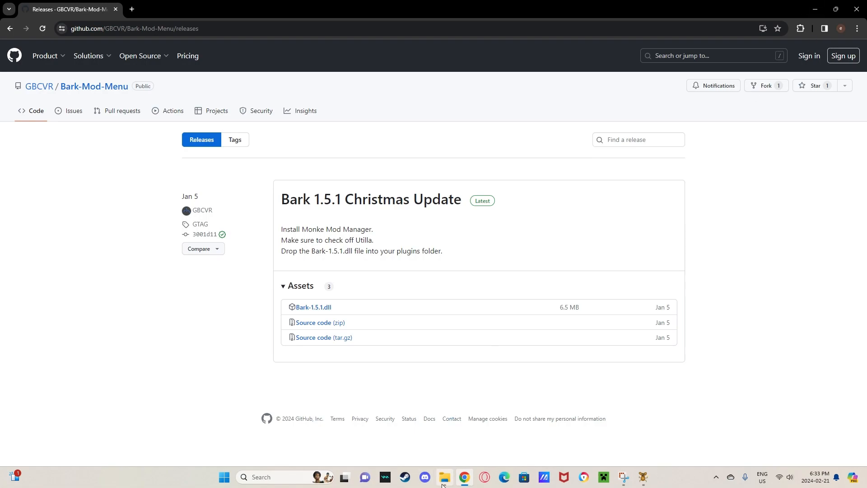
# - Look through the Downloads folder, then close the Downloads and plugins Explorer windows
pyautogui.click(443, 477)
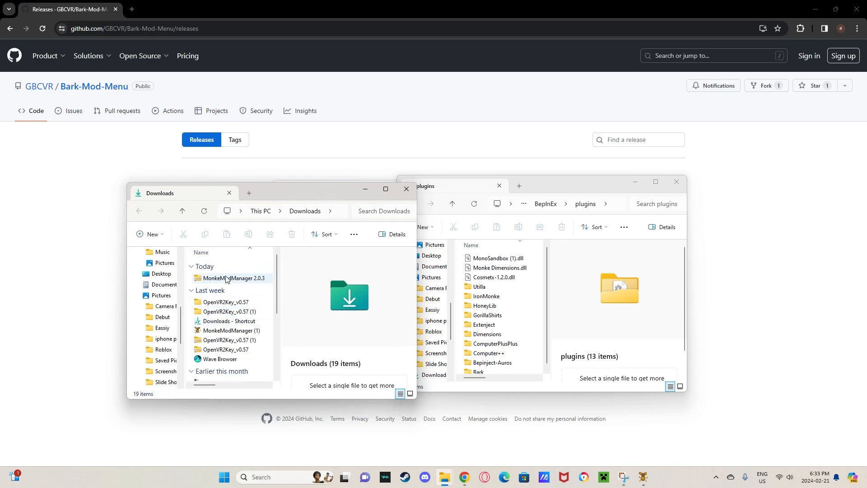
pyautogui.moveTo(231, 277); pyautogui.dragTo(219, 263)
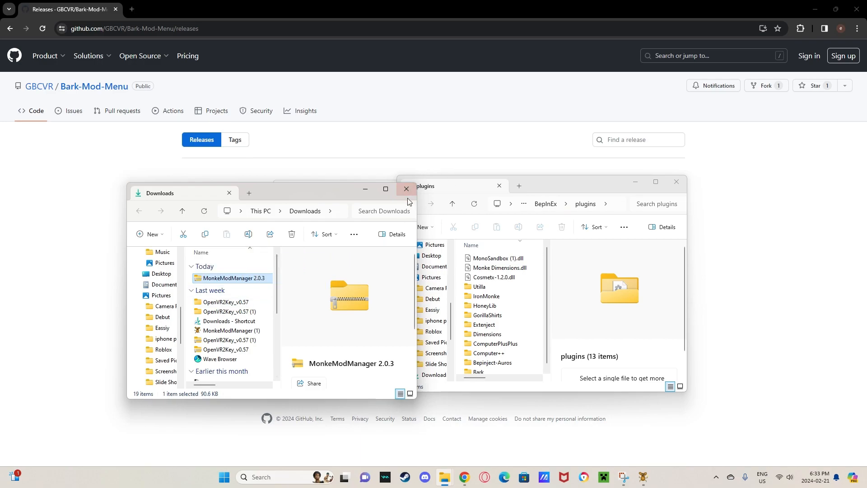
pyautogui.click(405, 189)
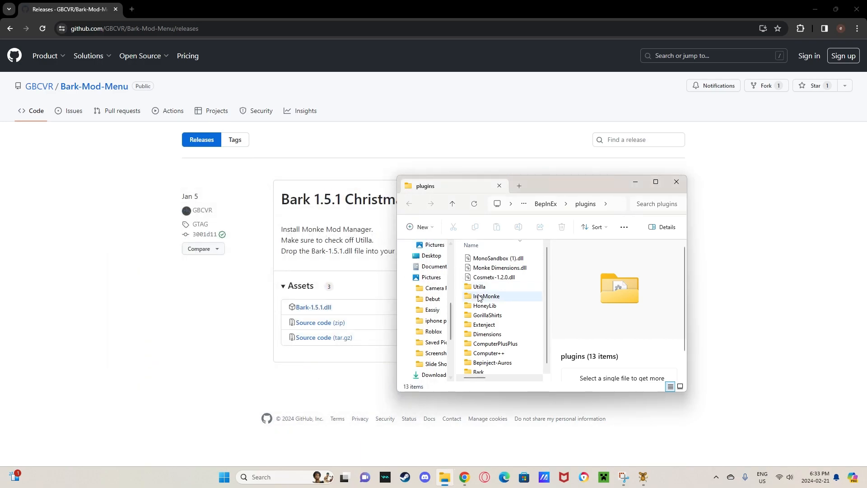
pyautogui.moveTo(676, 181)
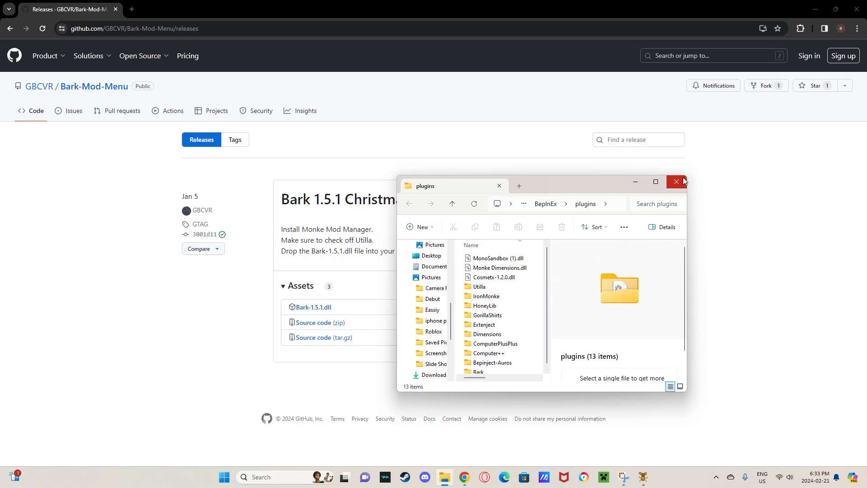
pyautogui.click(675, 182)
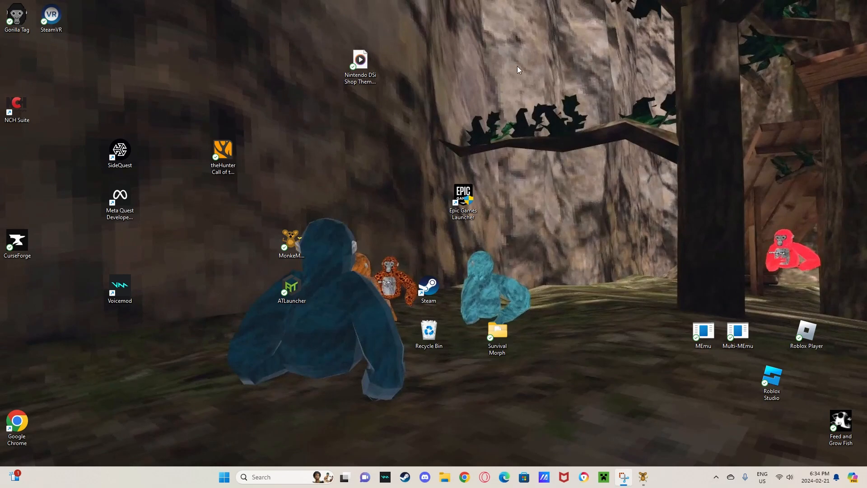
pyautogui.moveTo(471, 86)
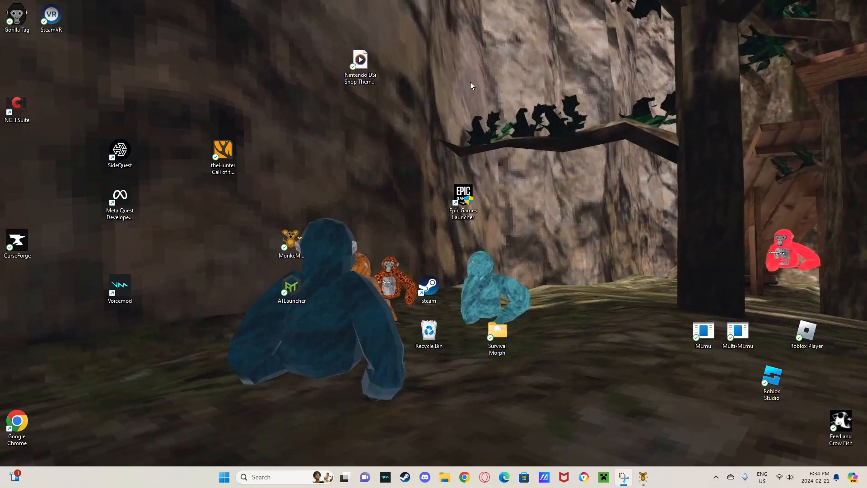
pyautogui.moveTo(468, 86)
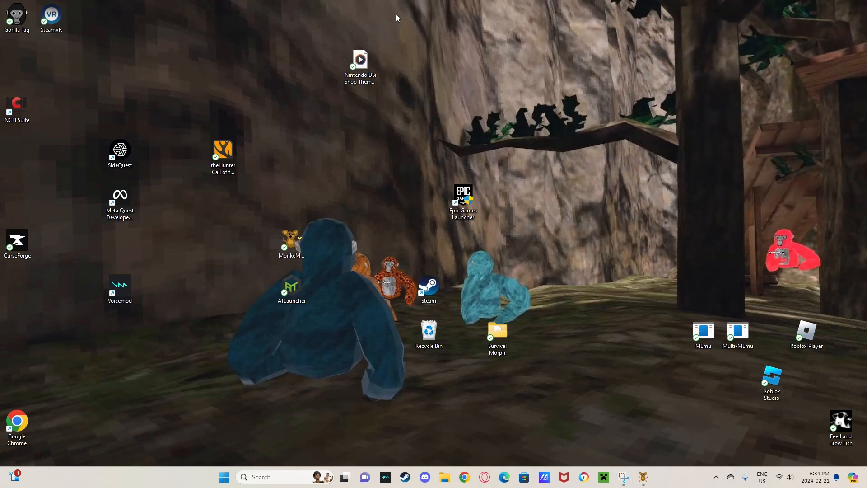
pyautogui.moveTo(405, 22)
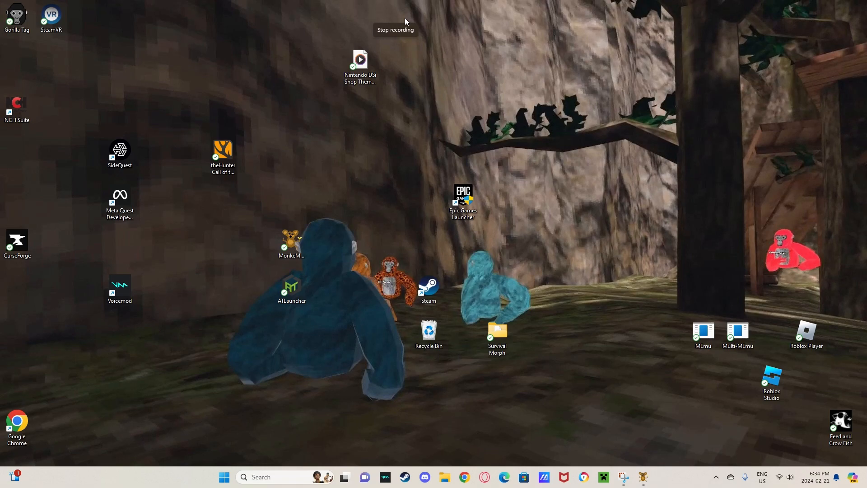